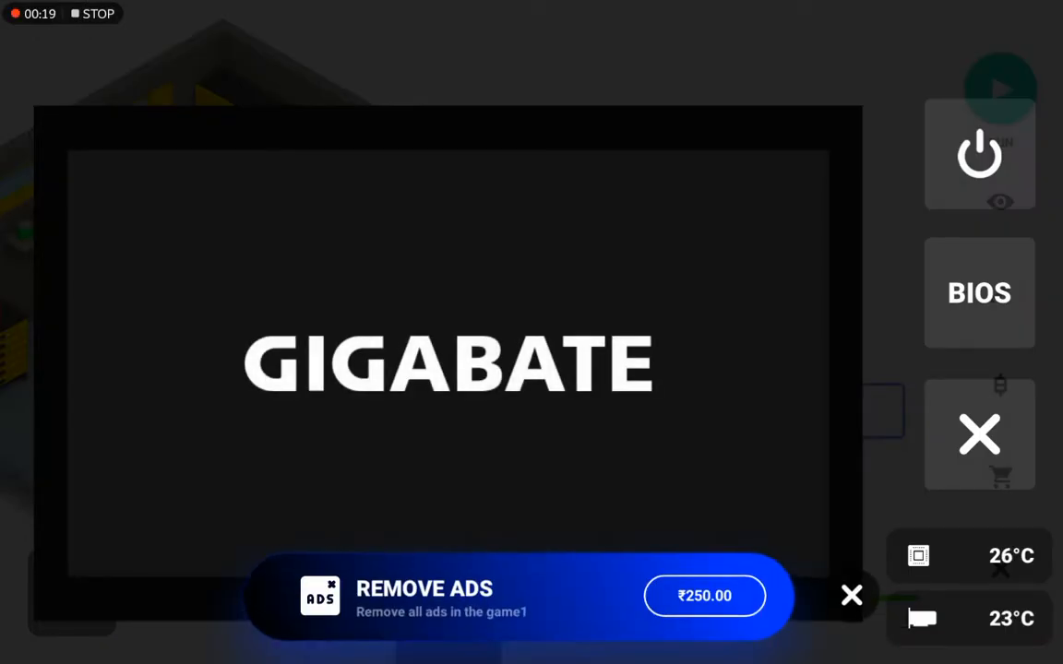
Step: Dismiss the Remove Ads offer and let the PC boot past the GIGABATE logo
click(850, 595)
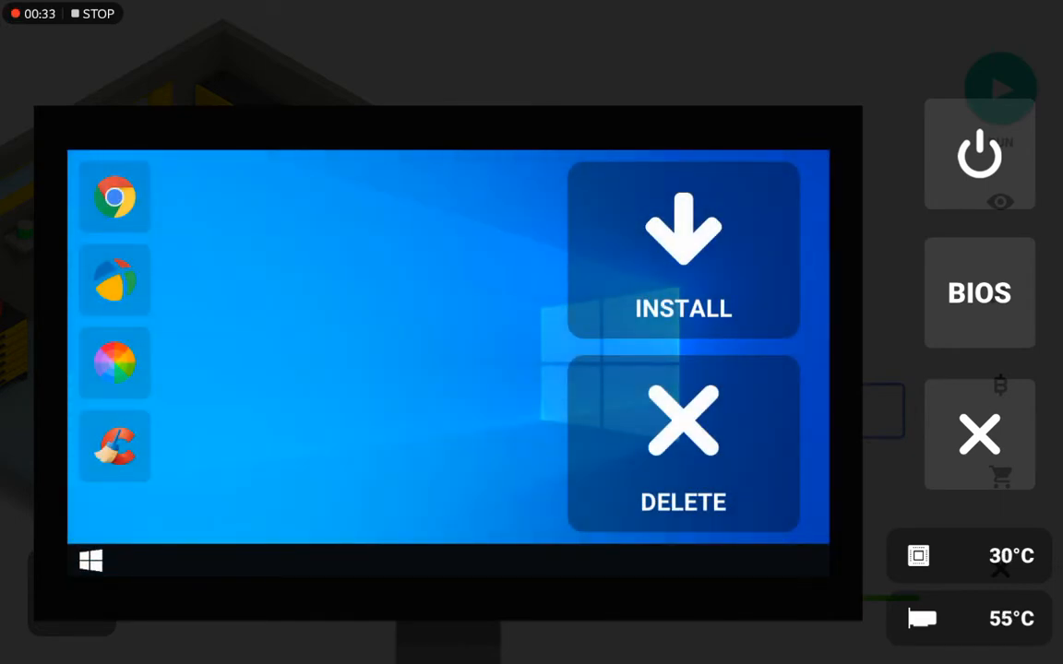
Step: Open Chrome and rerun the earlier channel name search
click(682, 249)
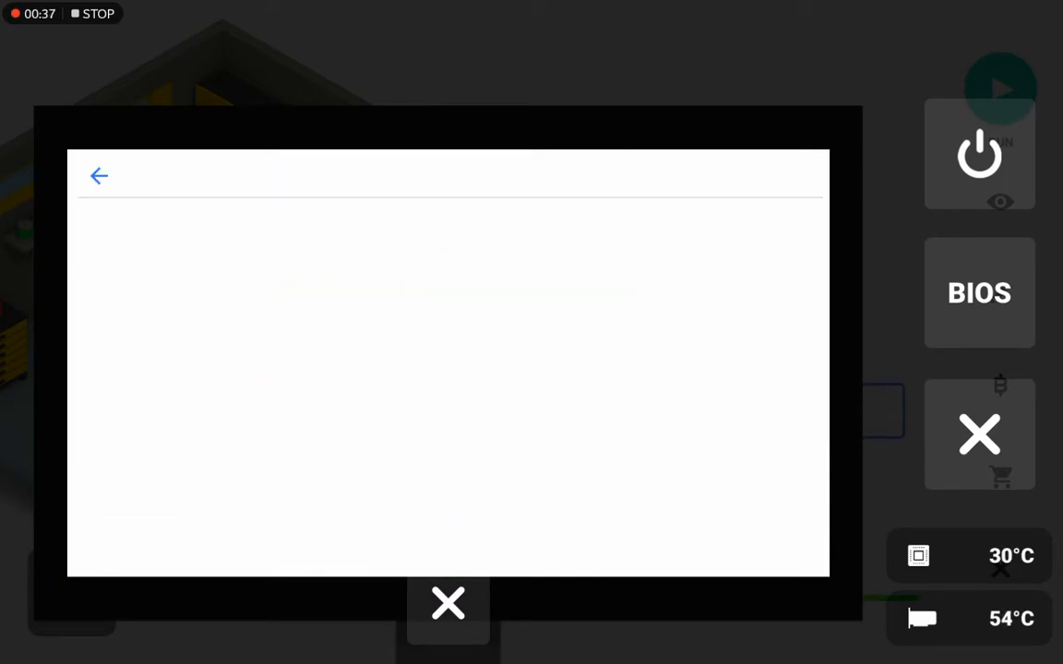
click(447, 176)
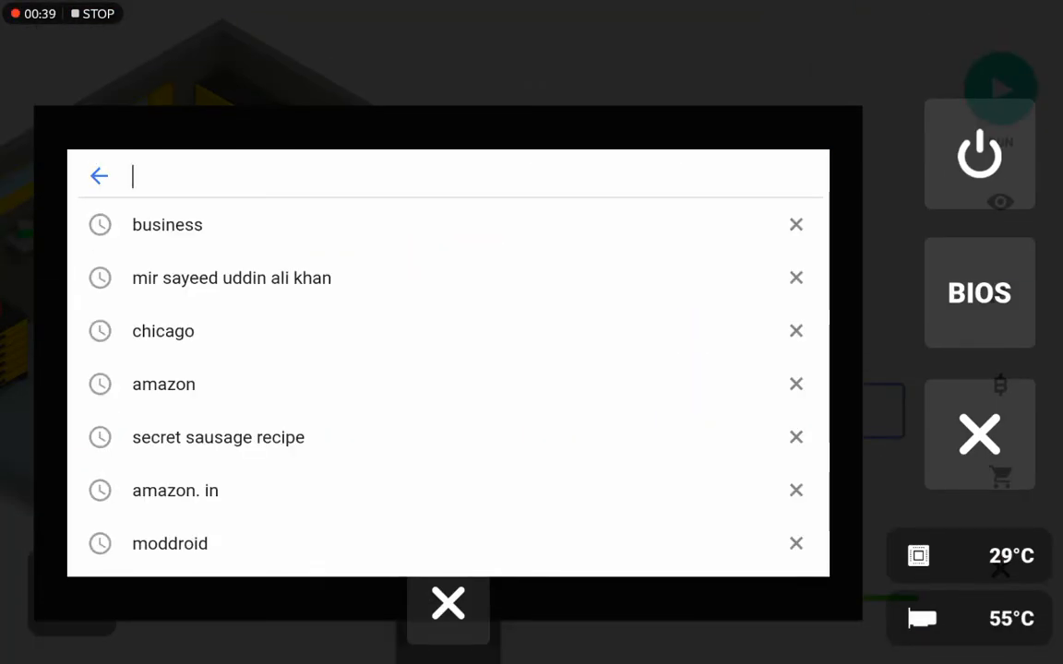
click(453, 176)
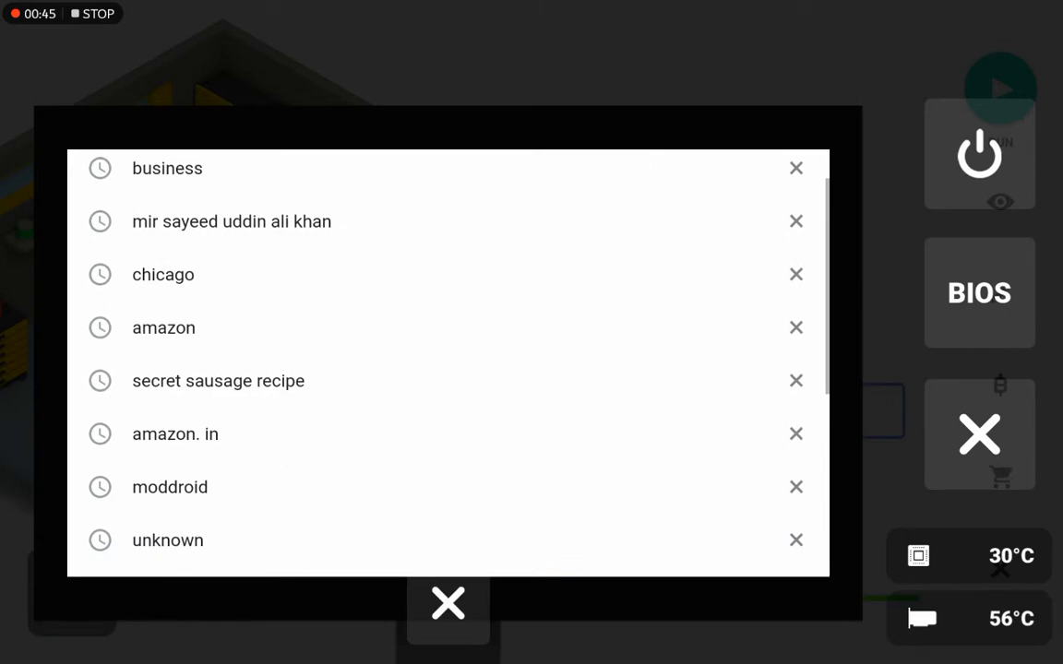
click(231, 221)
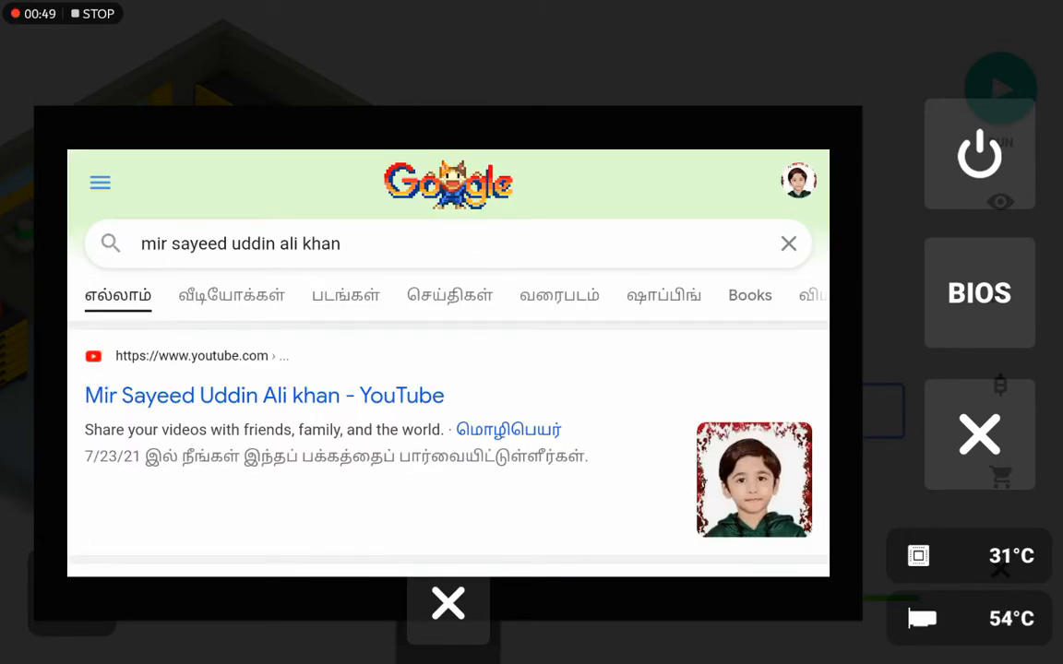
Step: Scroll through the search results, then exit the monitor to the workshop room
scroll(down, 3)
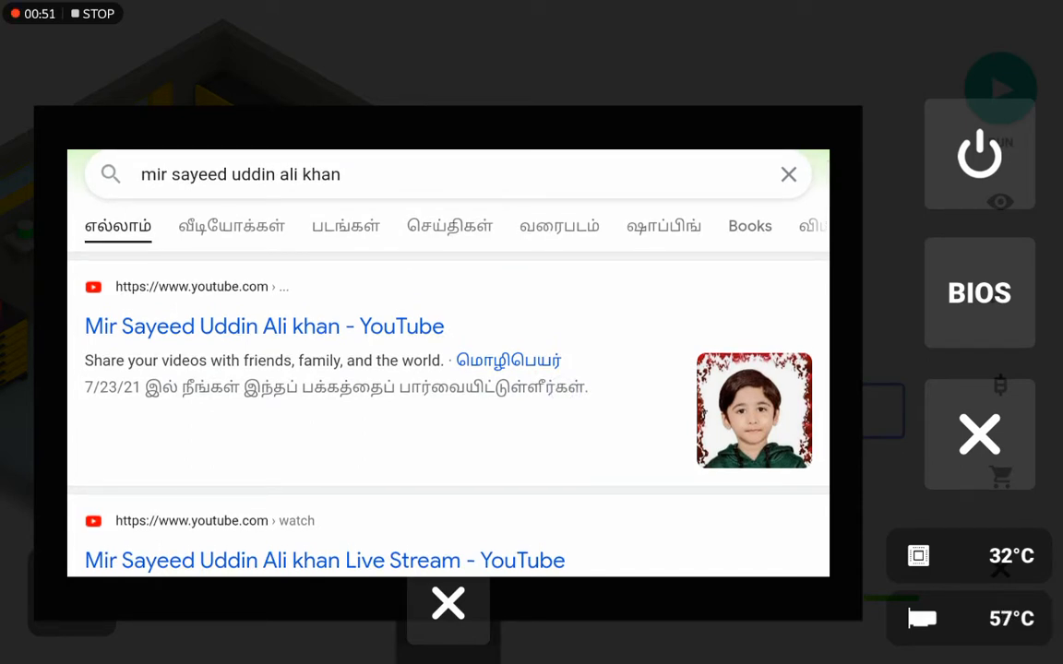
scroll(down, 3)
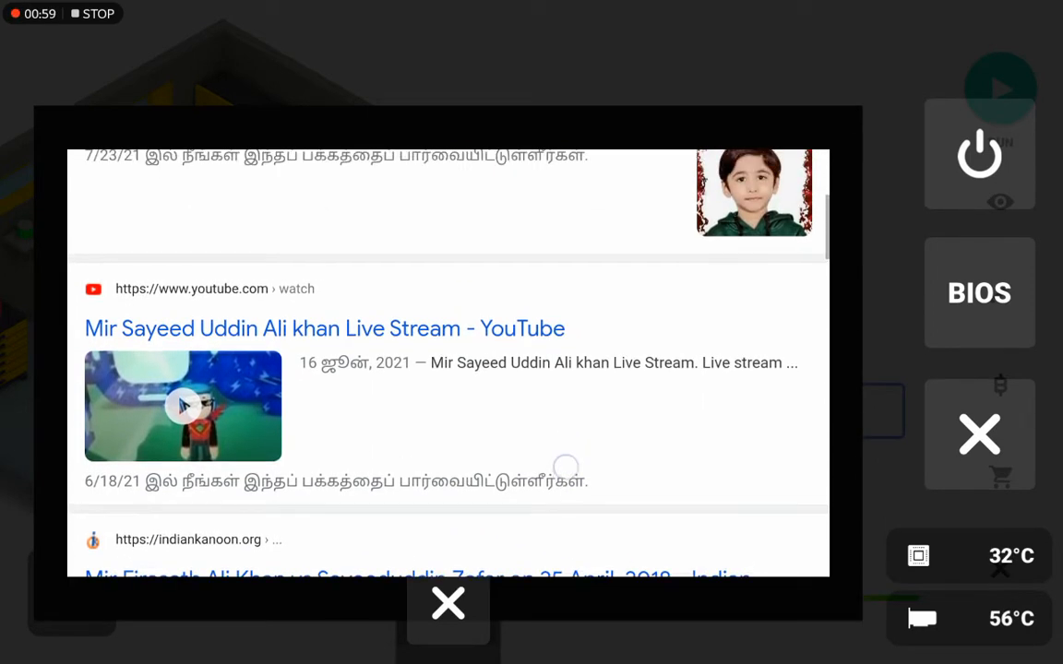
scroll(up, 3)
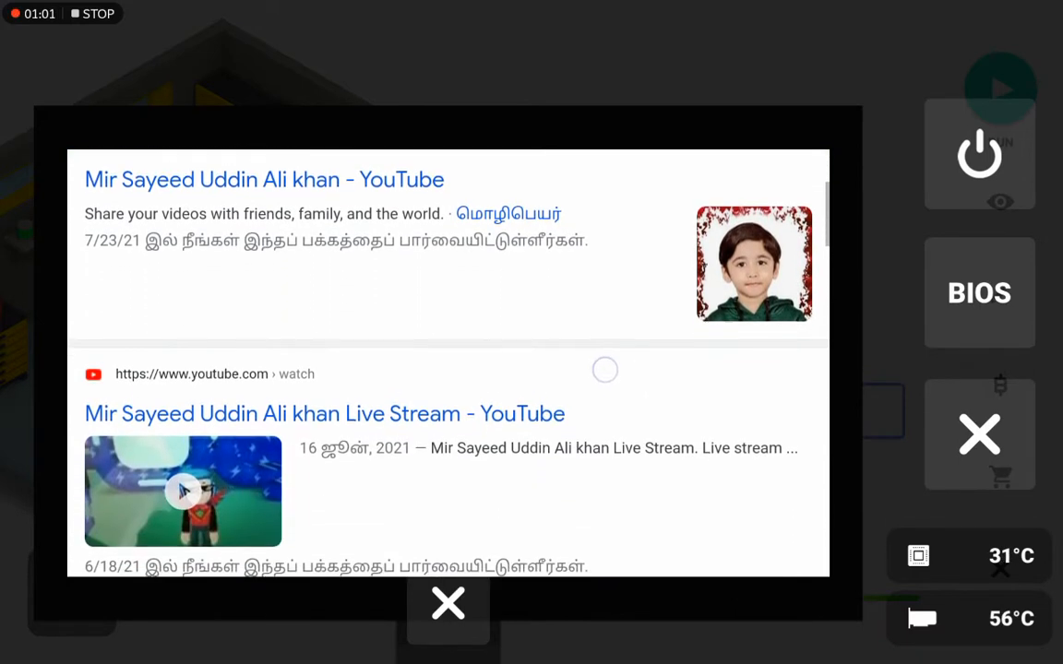
scroll(up, 3)
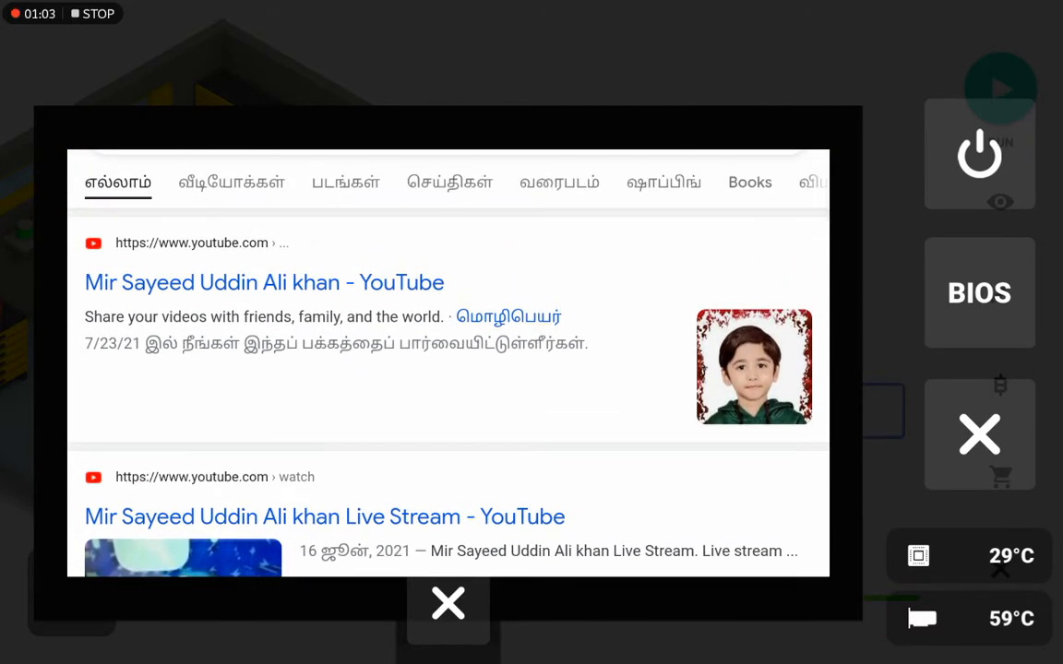
scroll(up, 3)
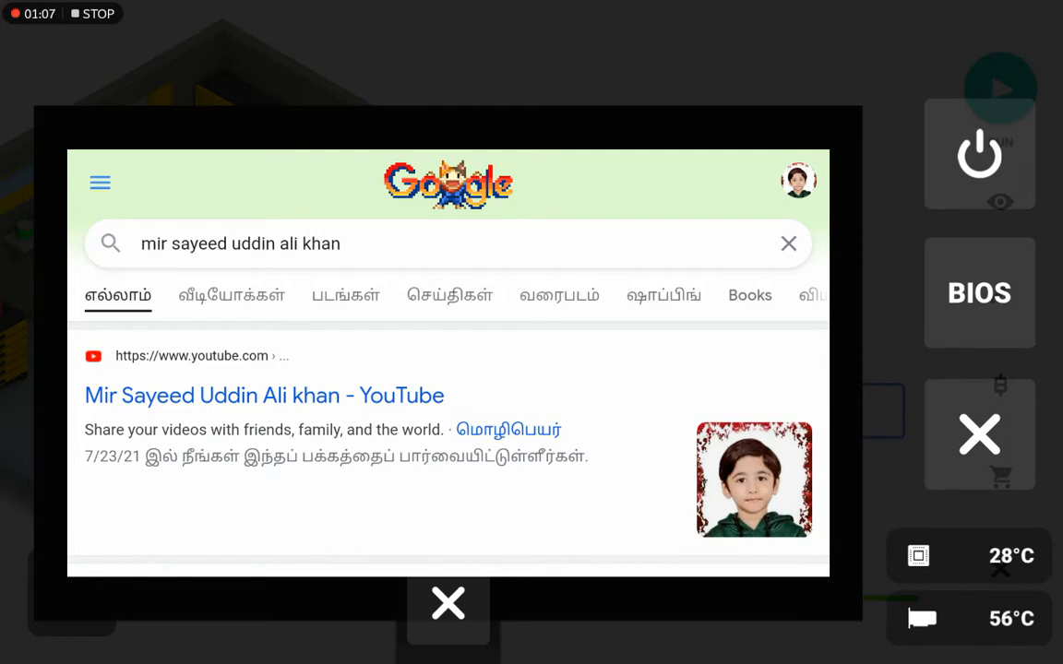
click(448, 604)
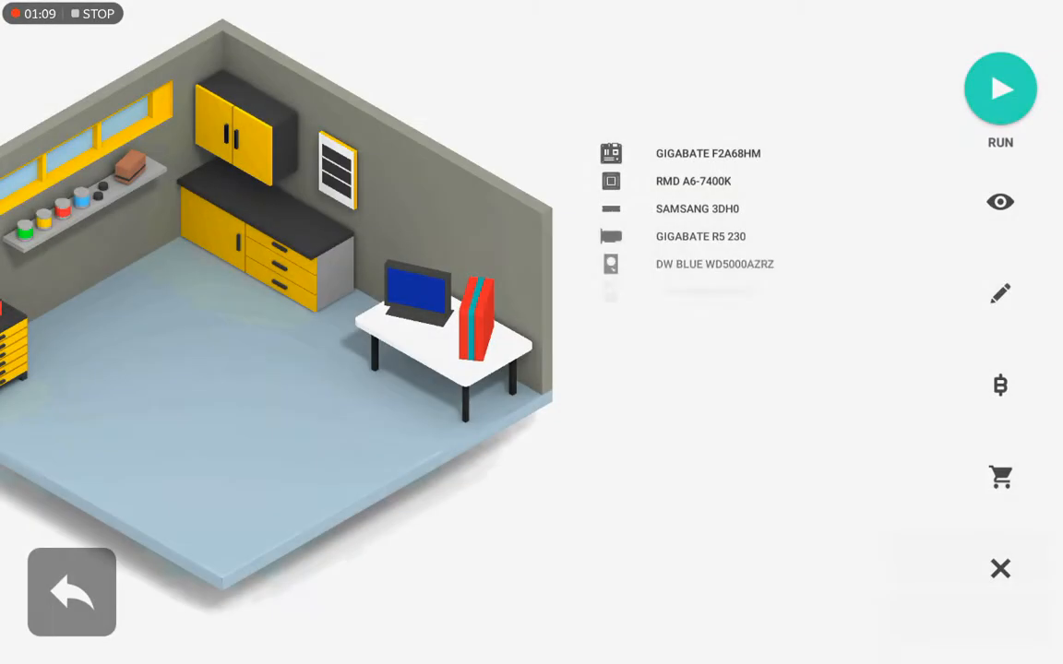
Step: Power the PC back on with RUN and reopen Chrome to Google
click(1000, 89)
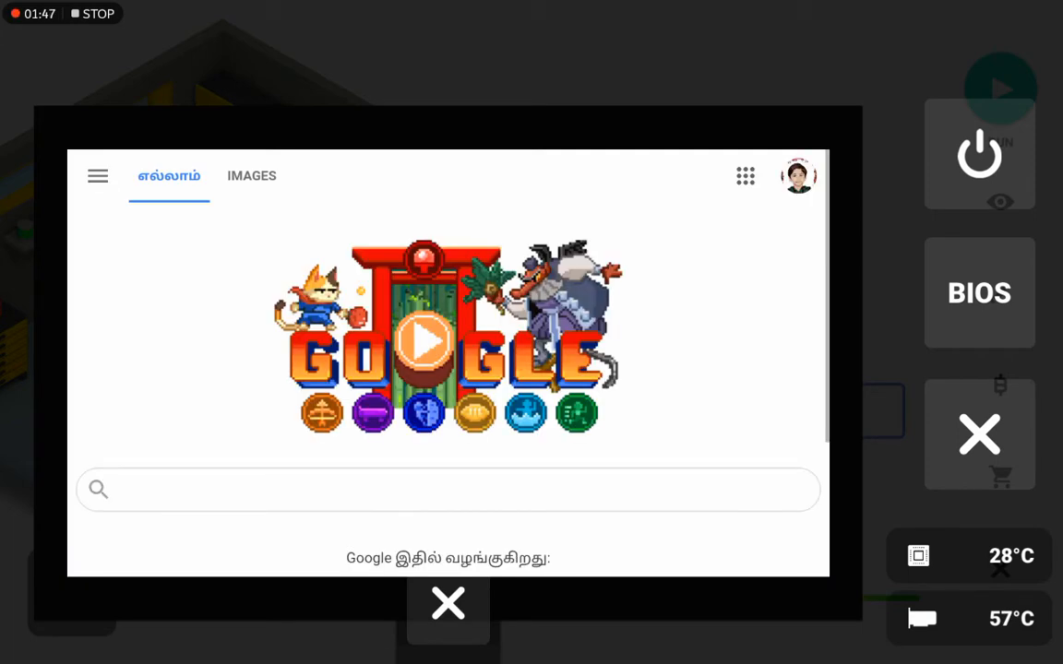
Step: Rerun the channel search, view its YouTube page, then confirm DriverPack shows drivers installed
click(448, 489)
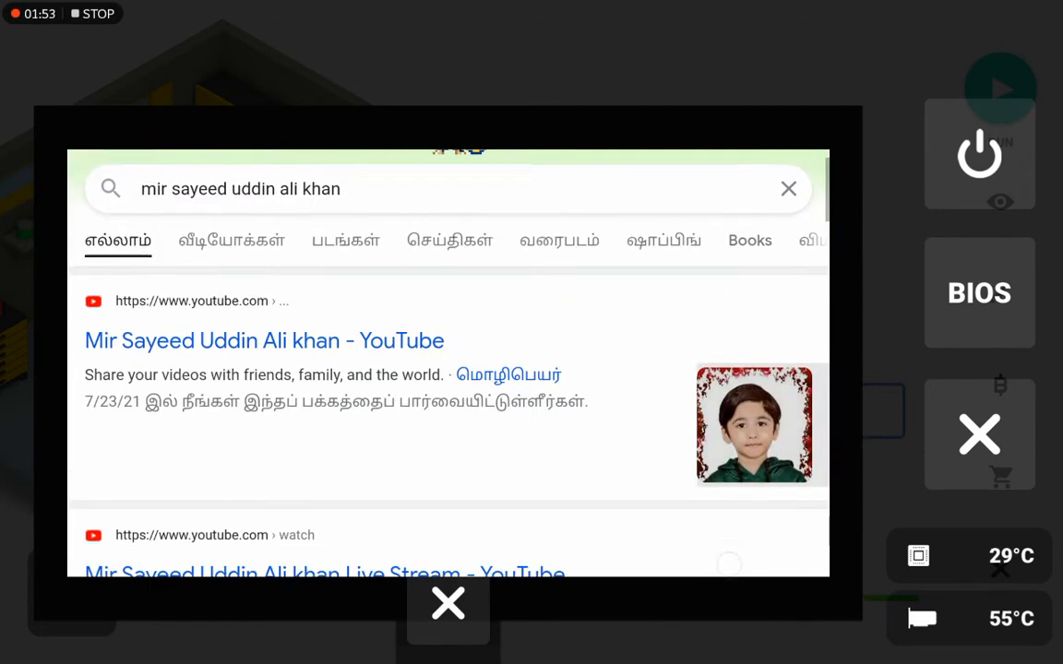
click(264, 341)
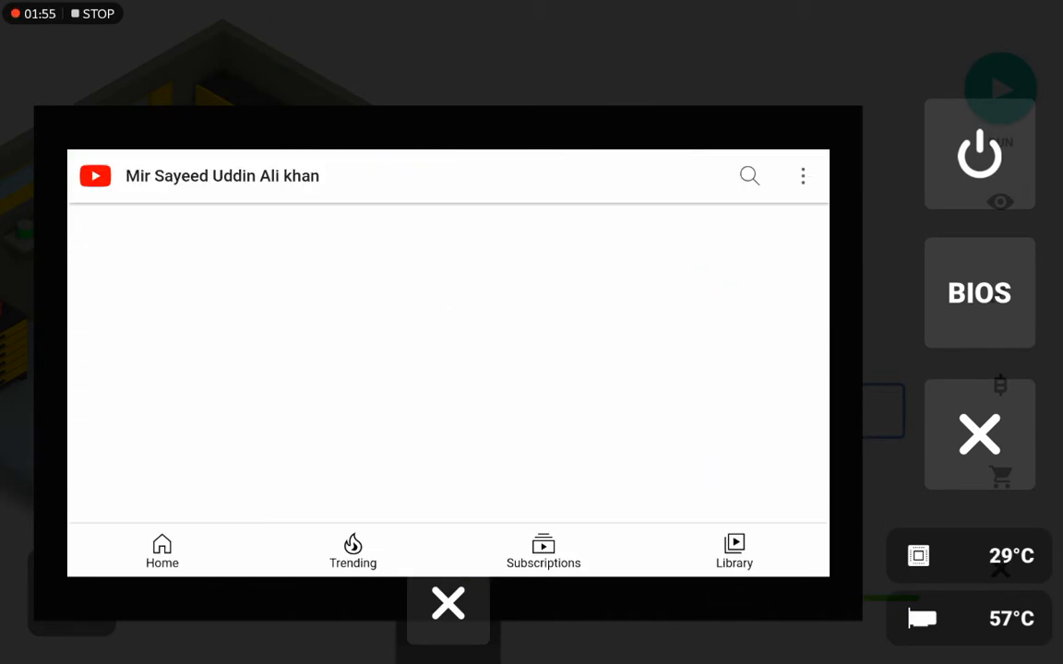
click(448, 604)
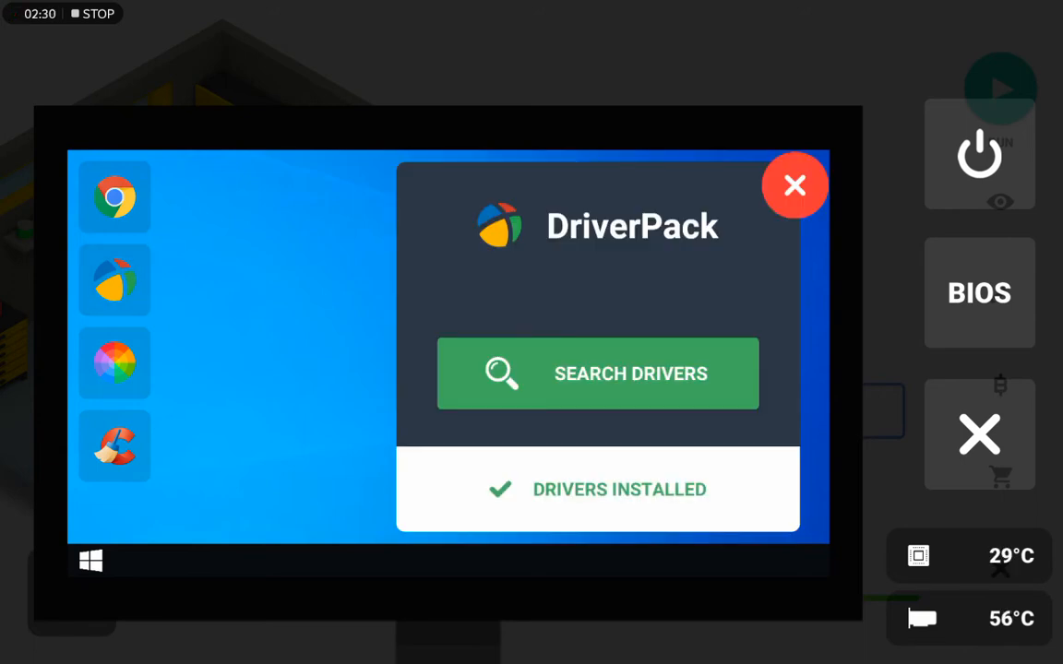
click(795, 185)
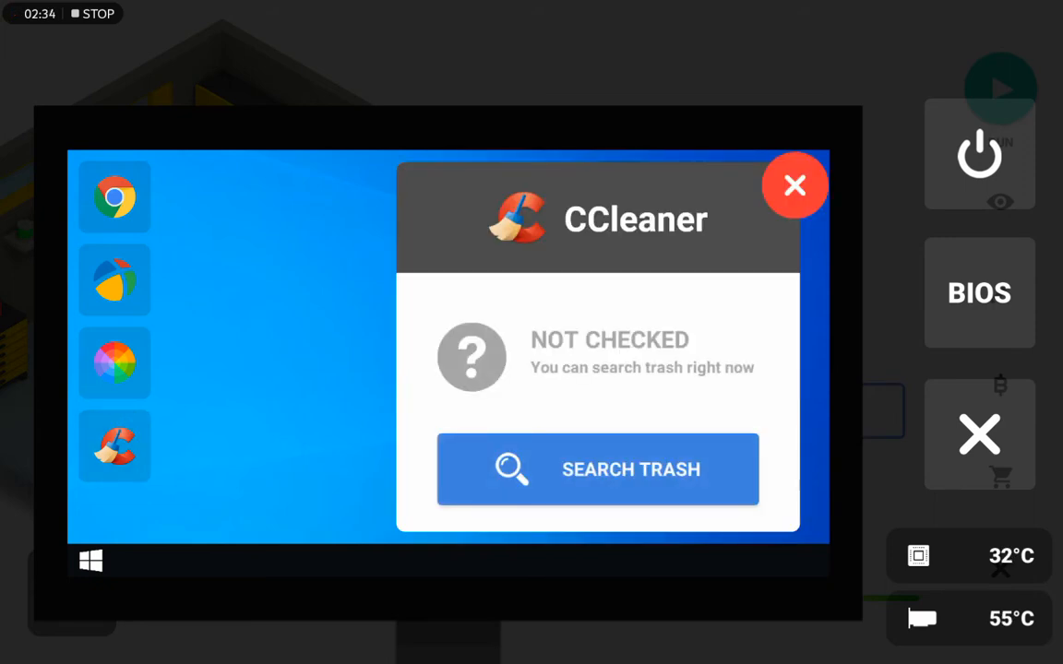
Step: Scan for trash, clear the 211MB found, and close CCleaner
click(598, 469)
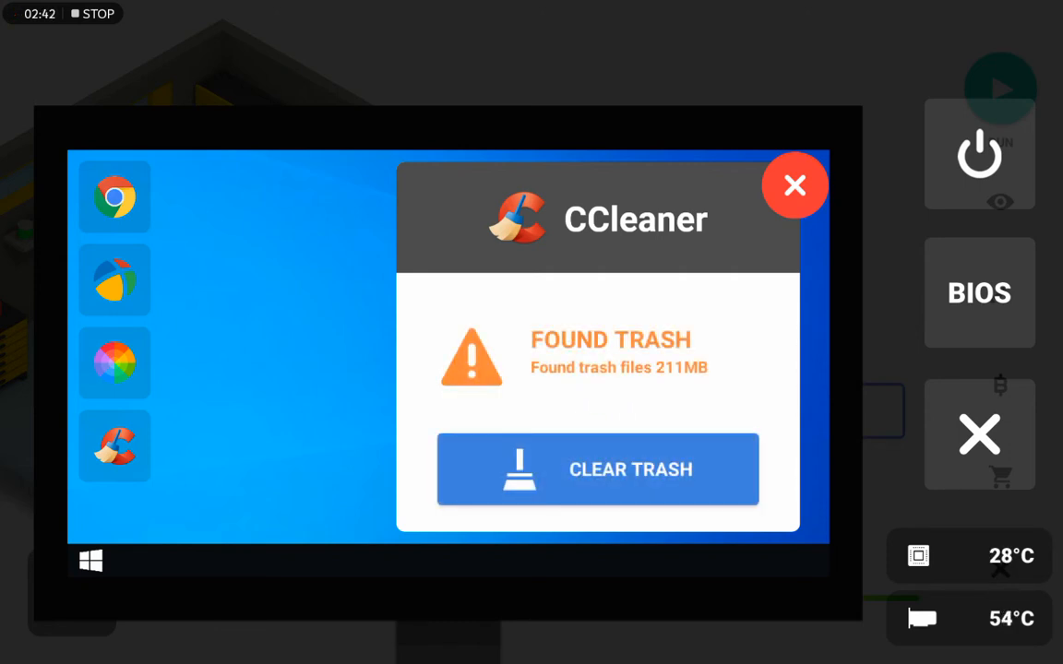
click(598, 469)
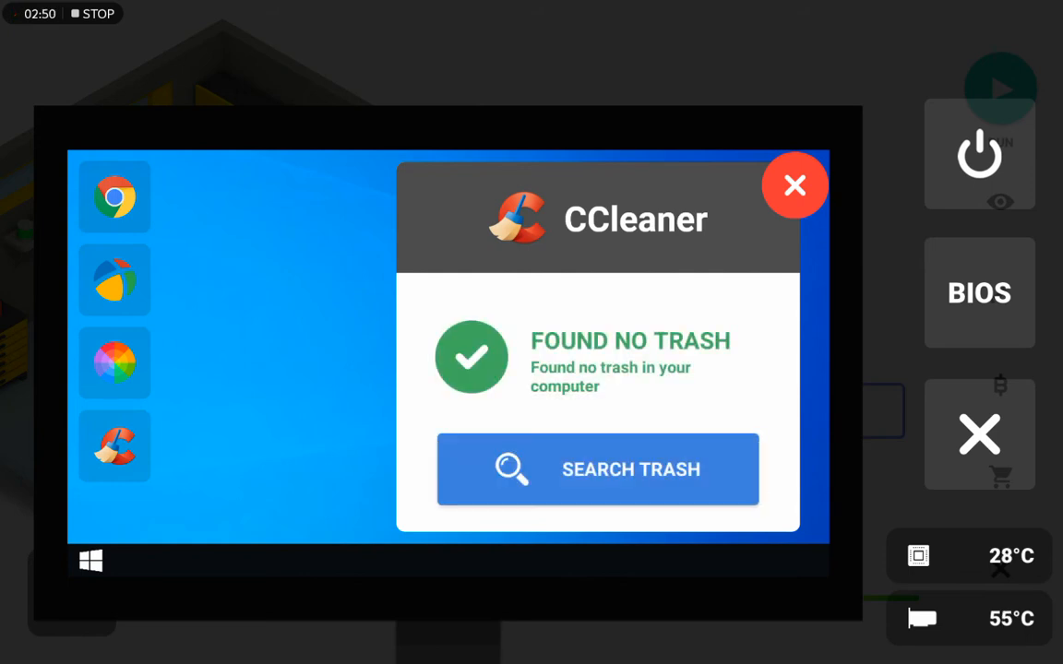
click(794, 185)
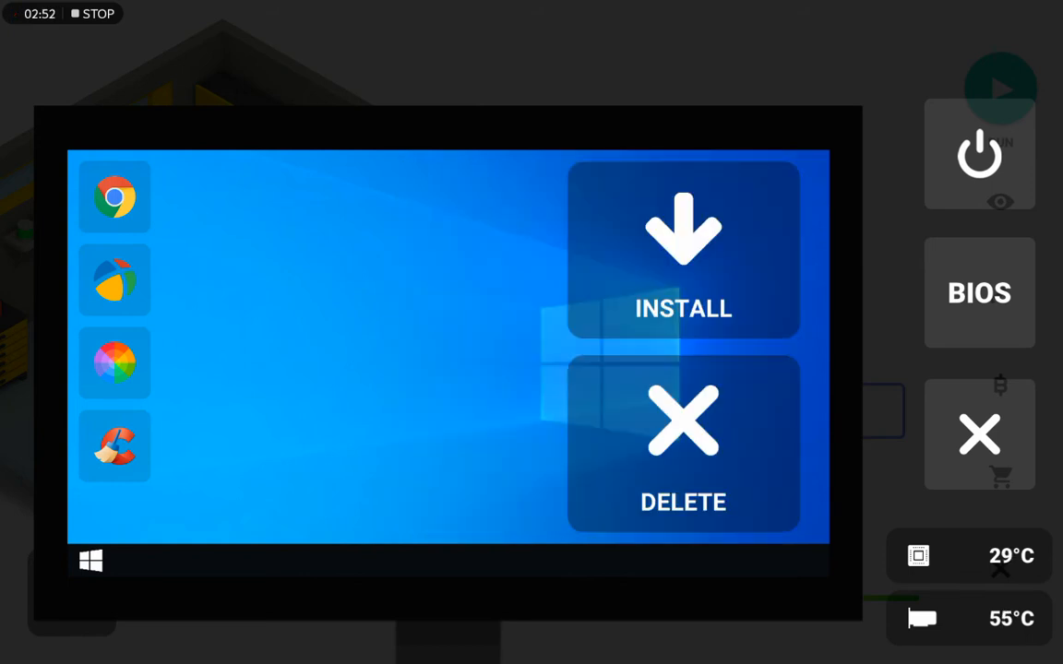